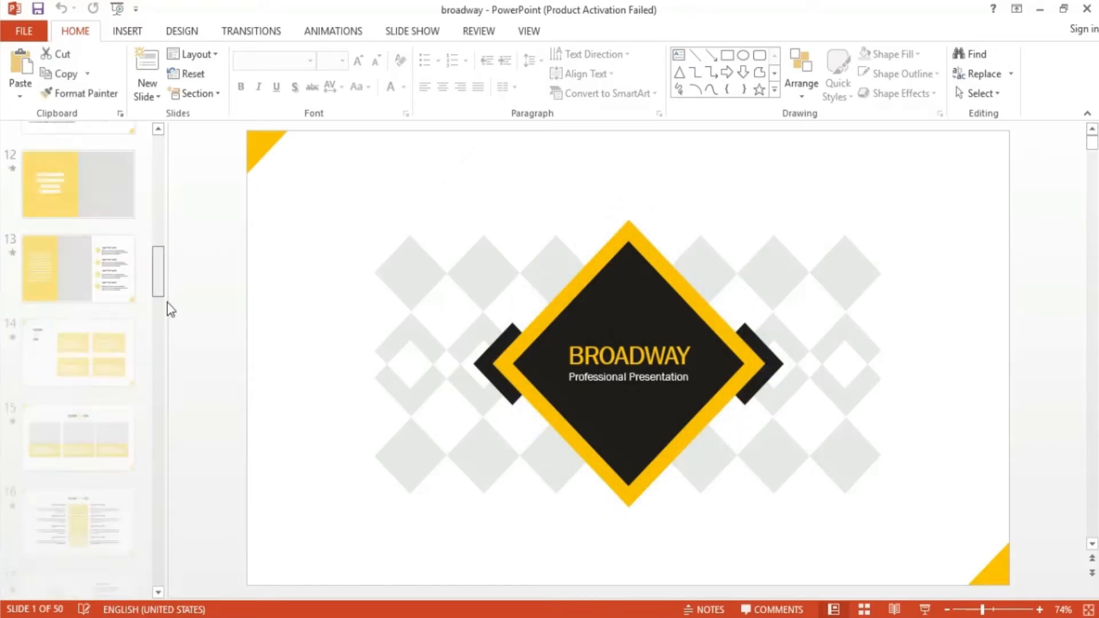
Choose OneDrive as the Save As location and start signing in to a Microsoft account
{"action": "scroll", "scroll_direction": "up", "scroll_amount": 3}
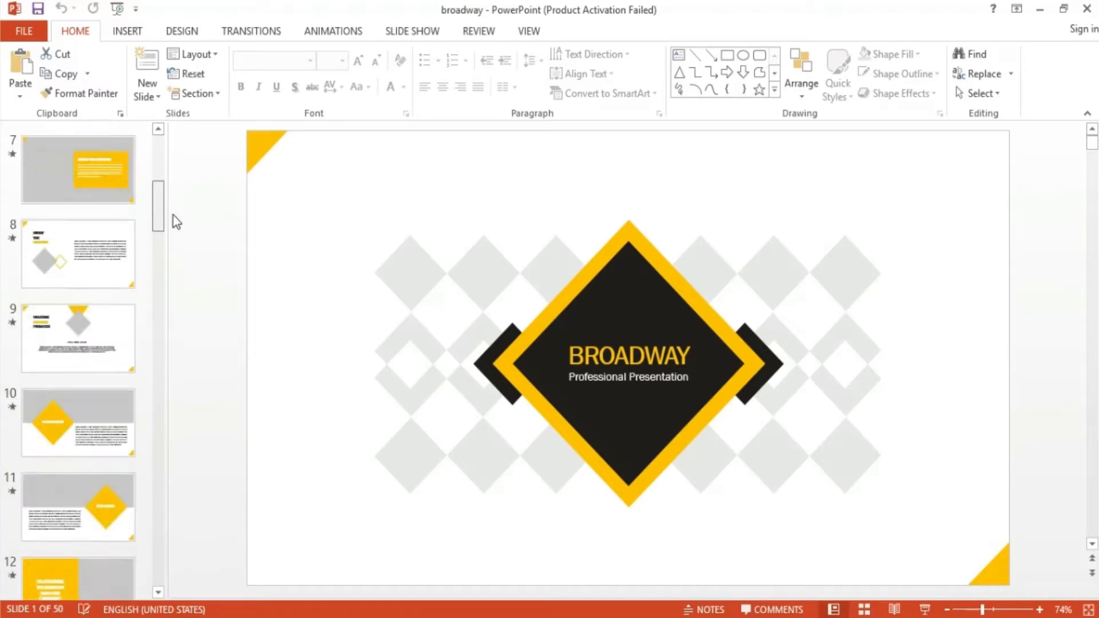
{"action": "scroll", "scroll_direction": "up", "scroll_amount": 3}
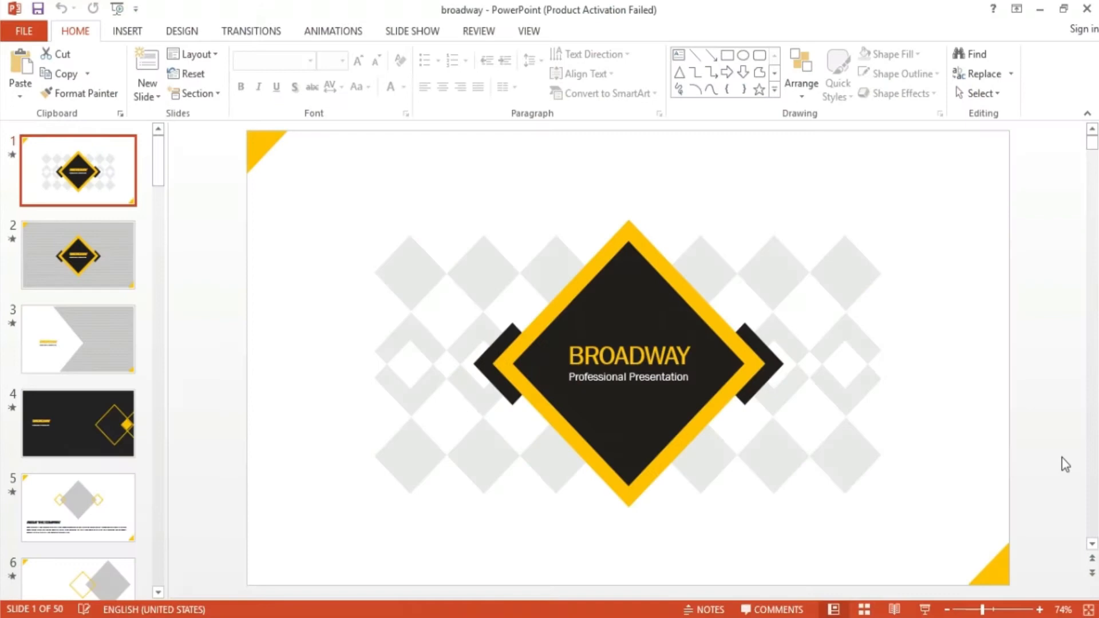
{"action": "mouse_move", "coordinate": [887, 316]}
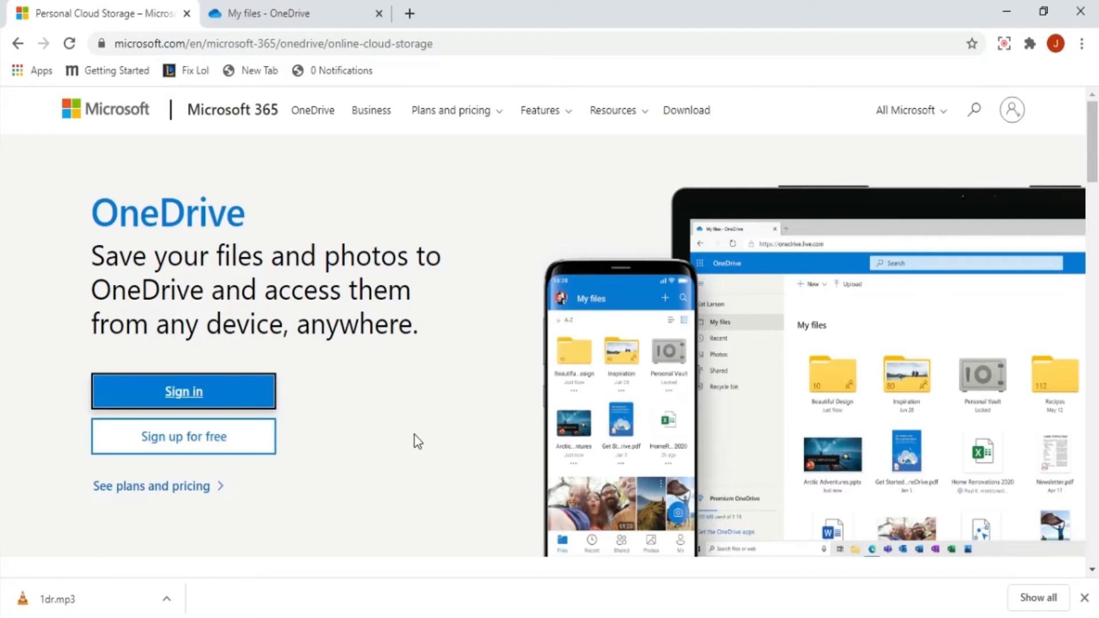
{"action": "mouse_move", "coordinate": [309, 418]}
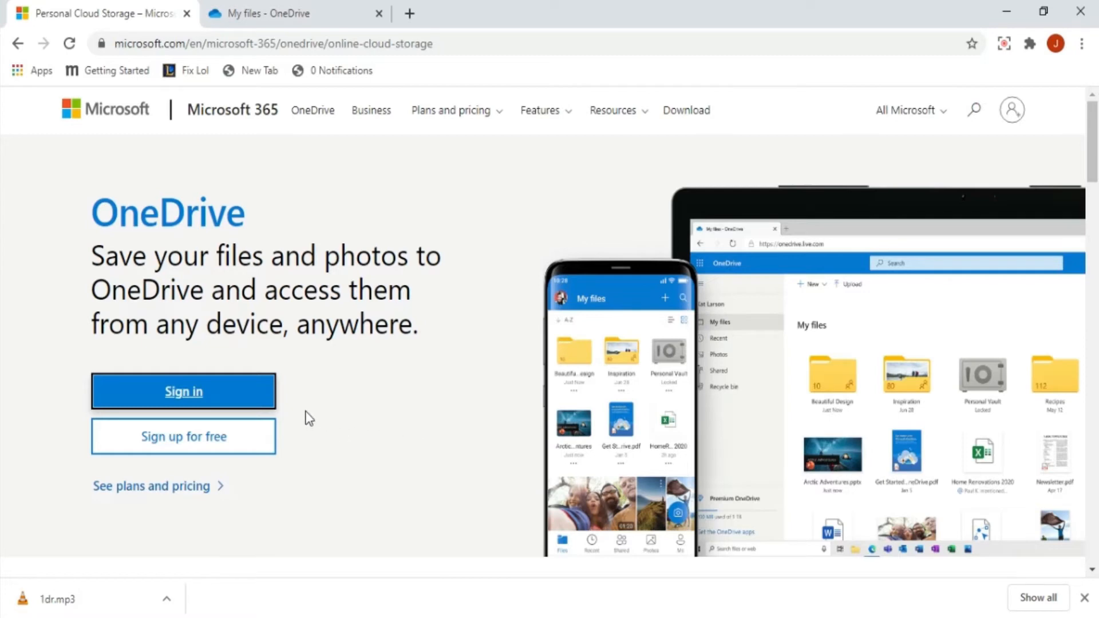
{"action": "mouse_move", "coordinate": [246, 488]}
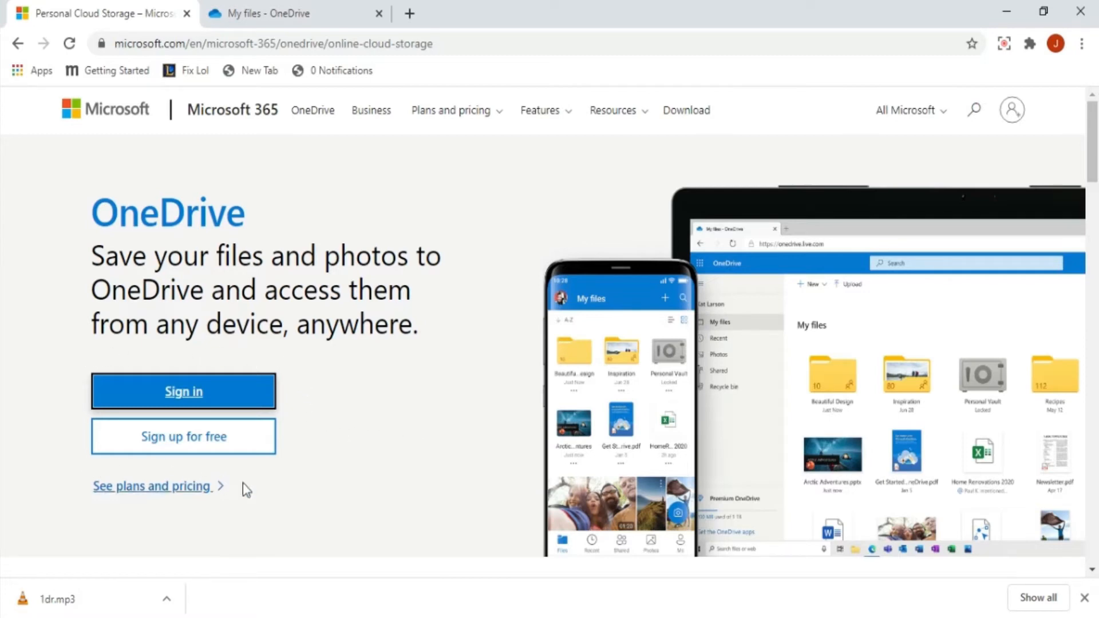
{"action": "mouse_move", "coordinate": [76, 375]}
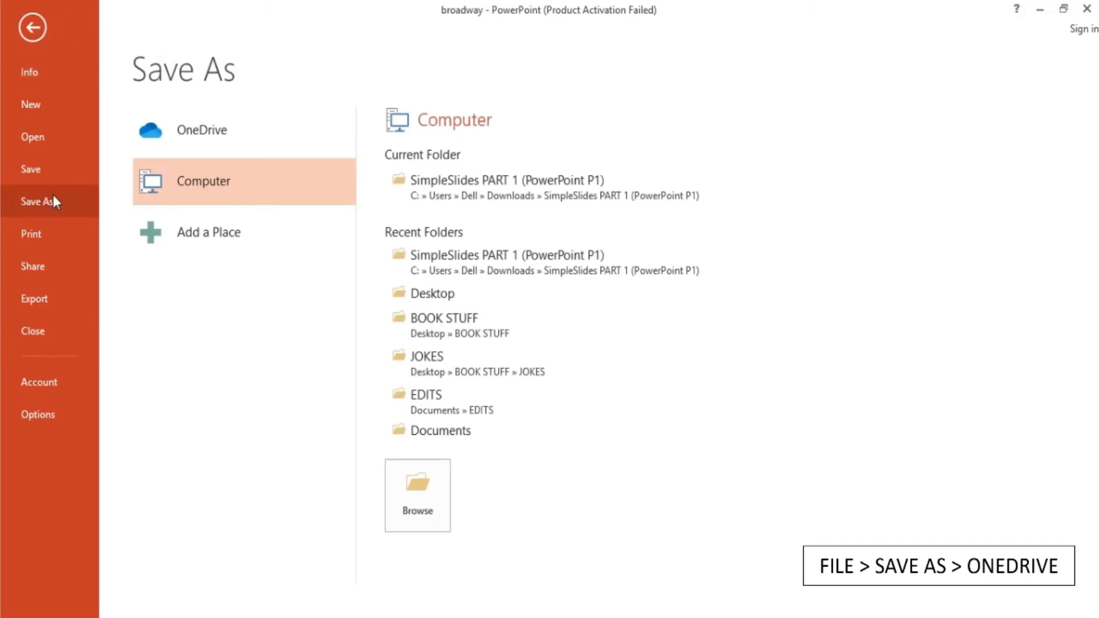
{"action": "left_click", "coordinate": [202, 130]}
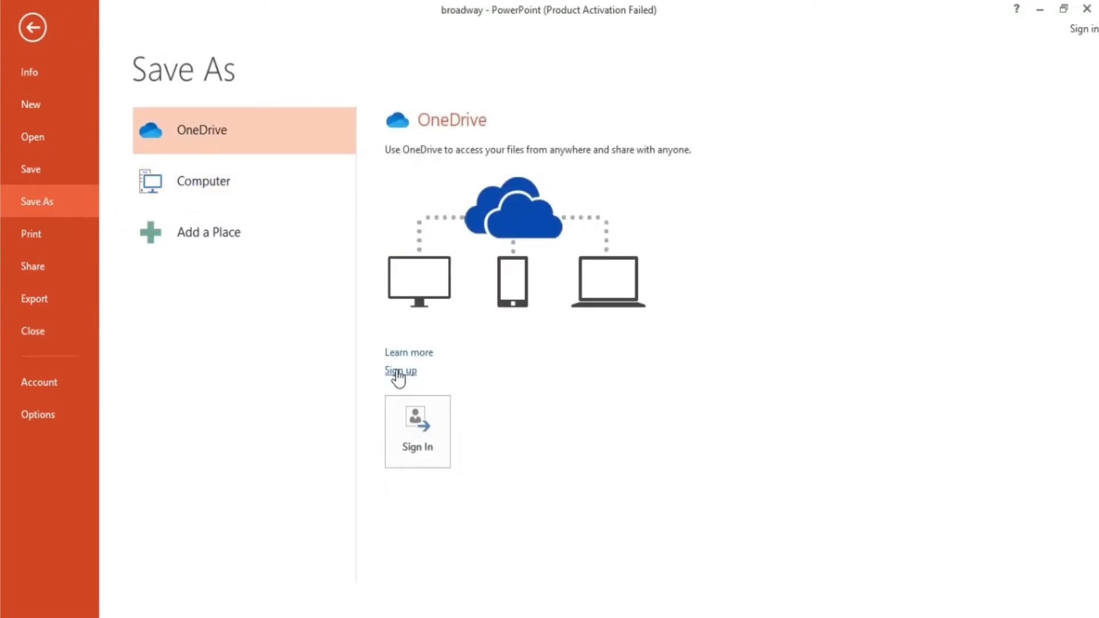
{"action": "mouse_move", "coordinate": [435, 433]}
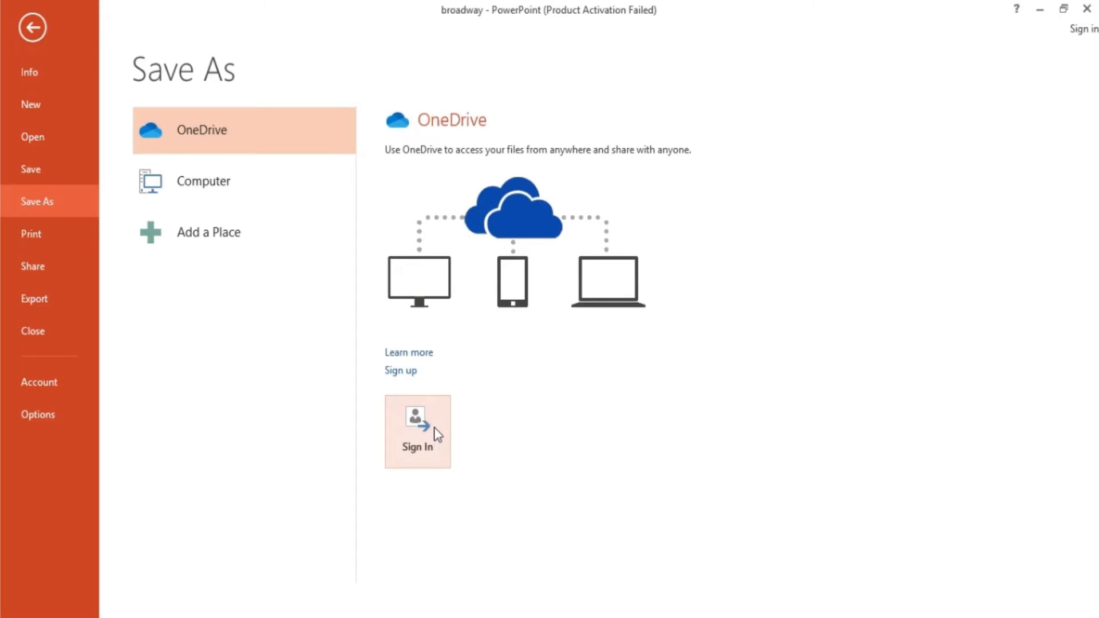
{"action": "mouse_move", "coordinate": [419, 430]}
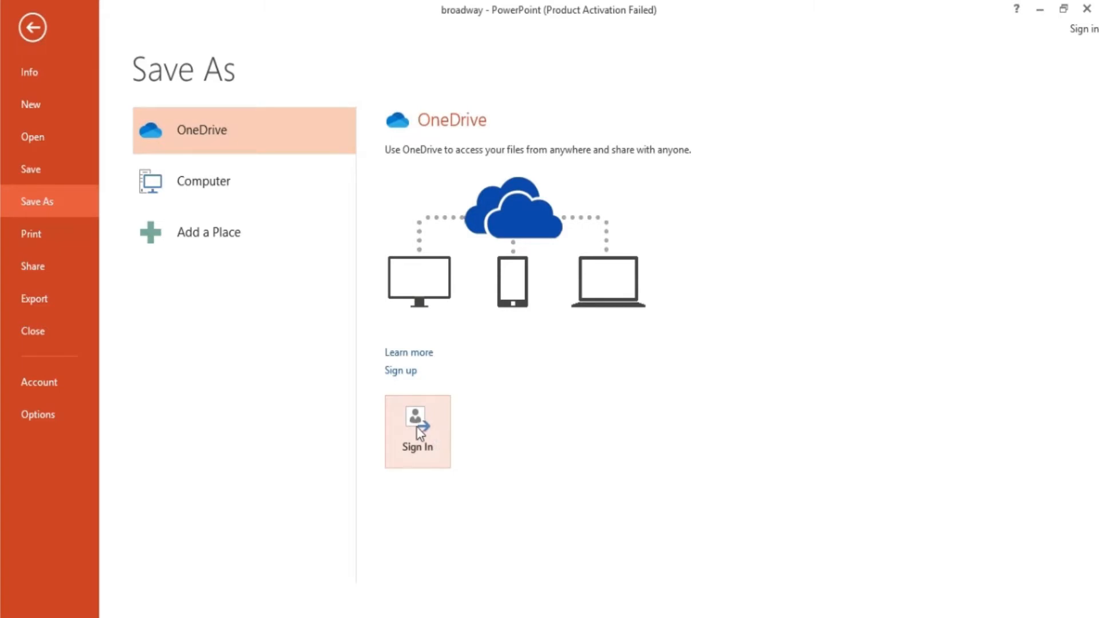
{"action": "left_click", "coordinate": [416, 431]}
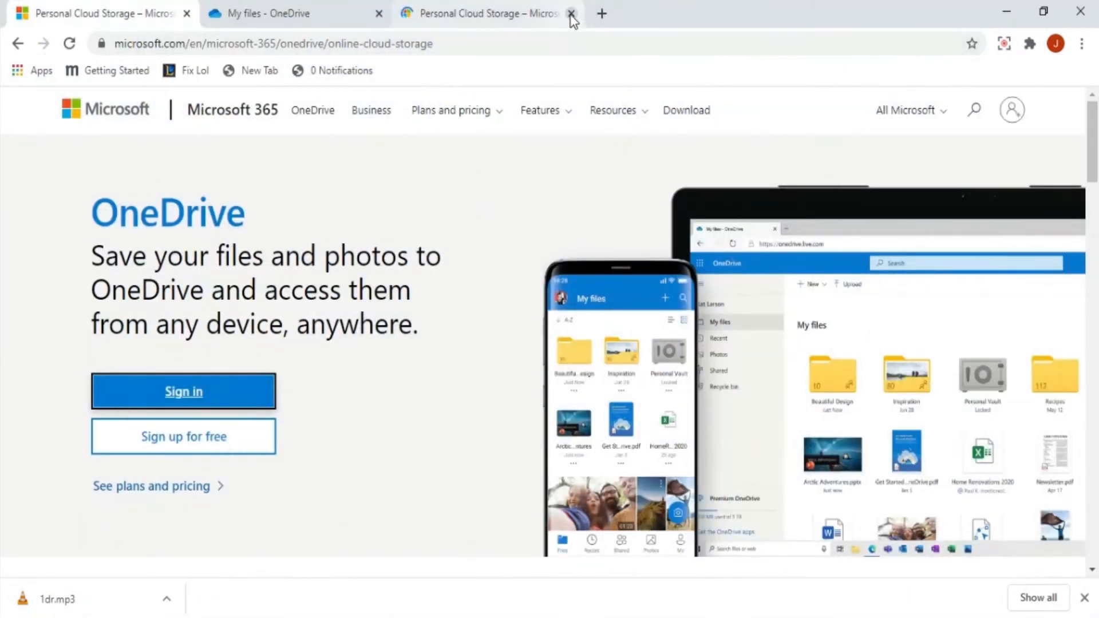
Close the extra OneDrive tab and review My files: Documents, Personal Vault, Pictures
{"action": "left_click", "coordinate": [571, 13]}
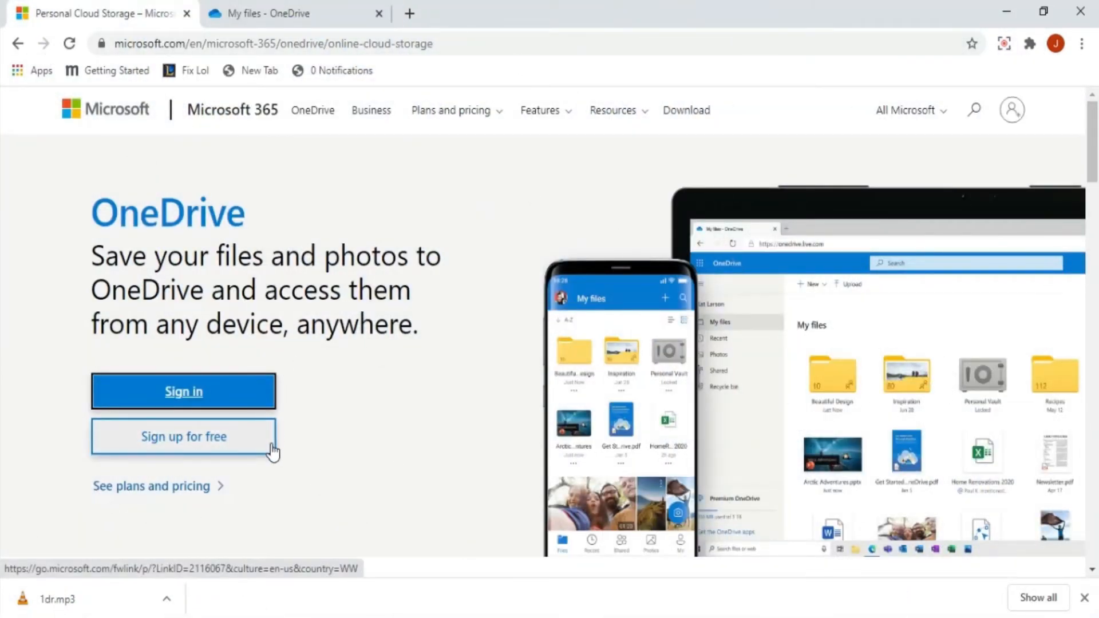
{"action": "mouse_move", "coordinate": [319, 6]}
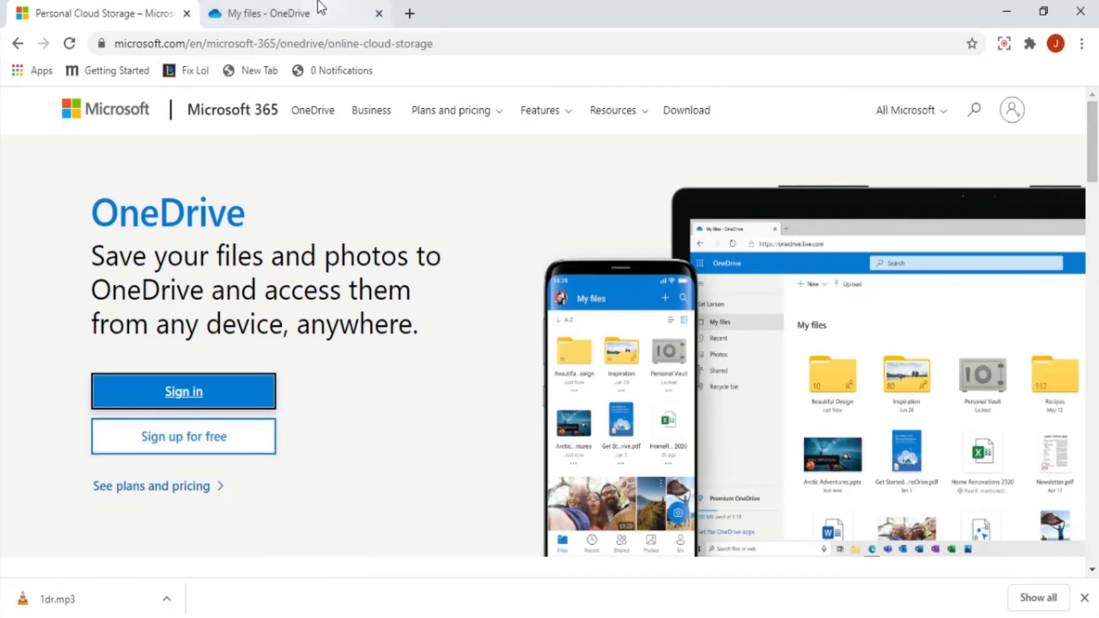
{"action": "left_click", "coordinate": [281, 13]}
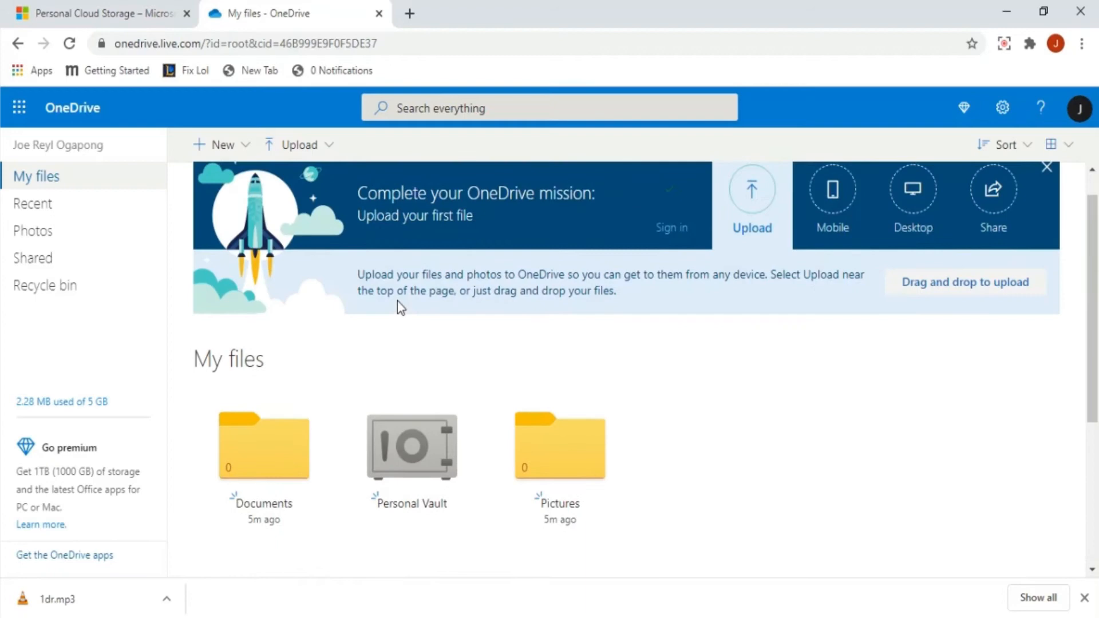
{"action": "scroll", "scroll_direction": "down", "scroll_amount": 3}
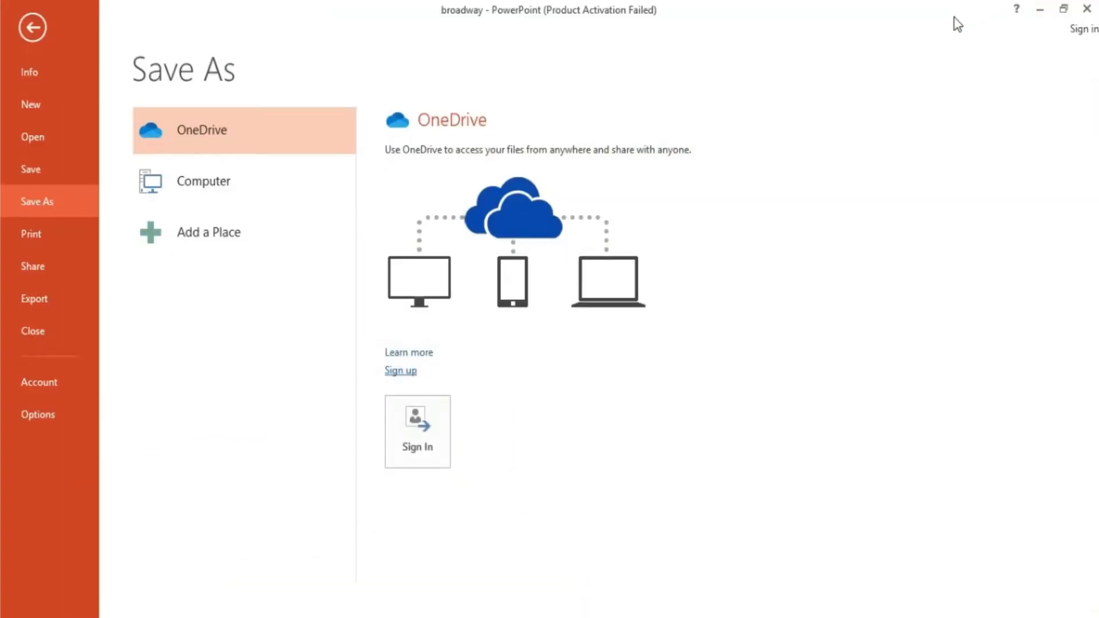
Sign in to the Microsoft account with its email and password in PowerPoint
{"action": "left_click", "coordinate": [416, 431]}
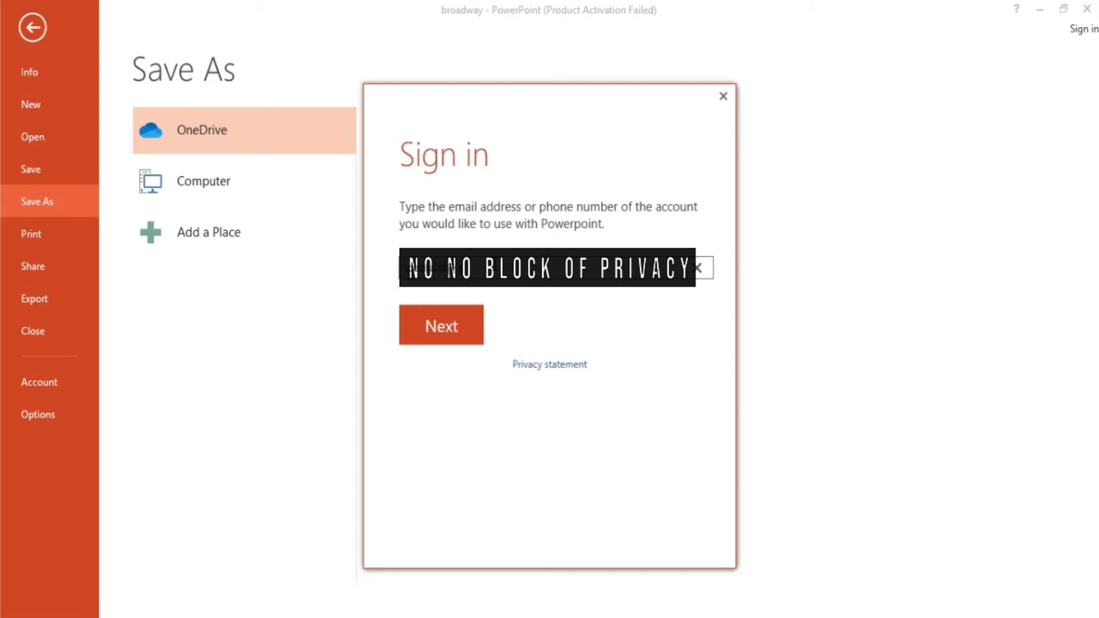
{"action": "left_click", "coordinate": [441, 324]}
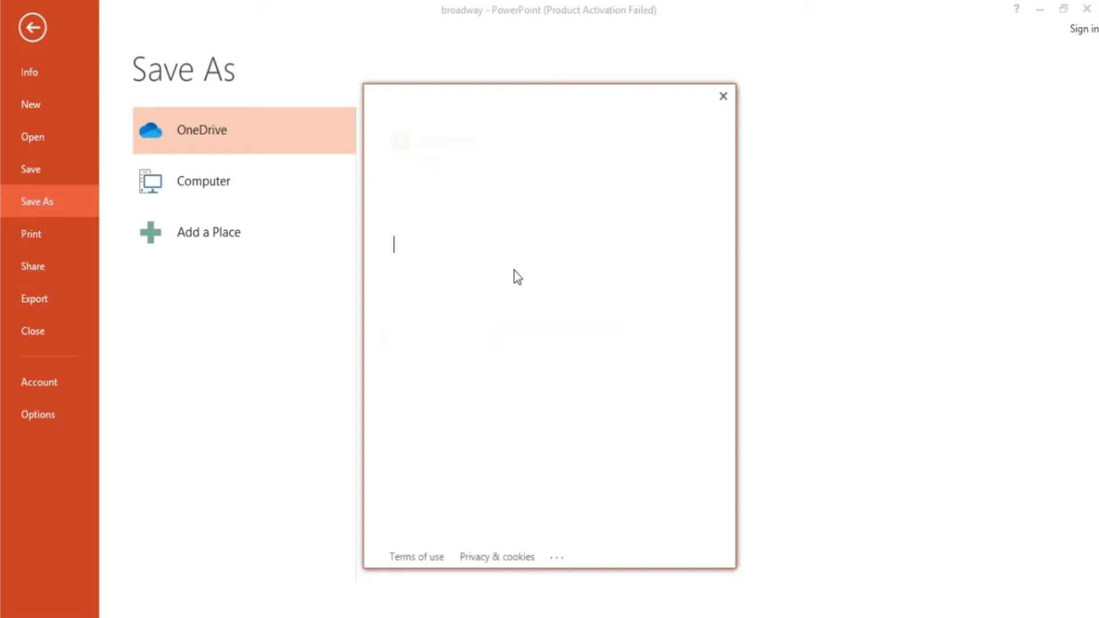
{"action": "type", "text": "••••"}
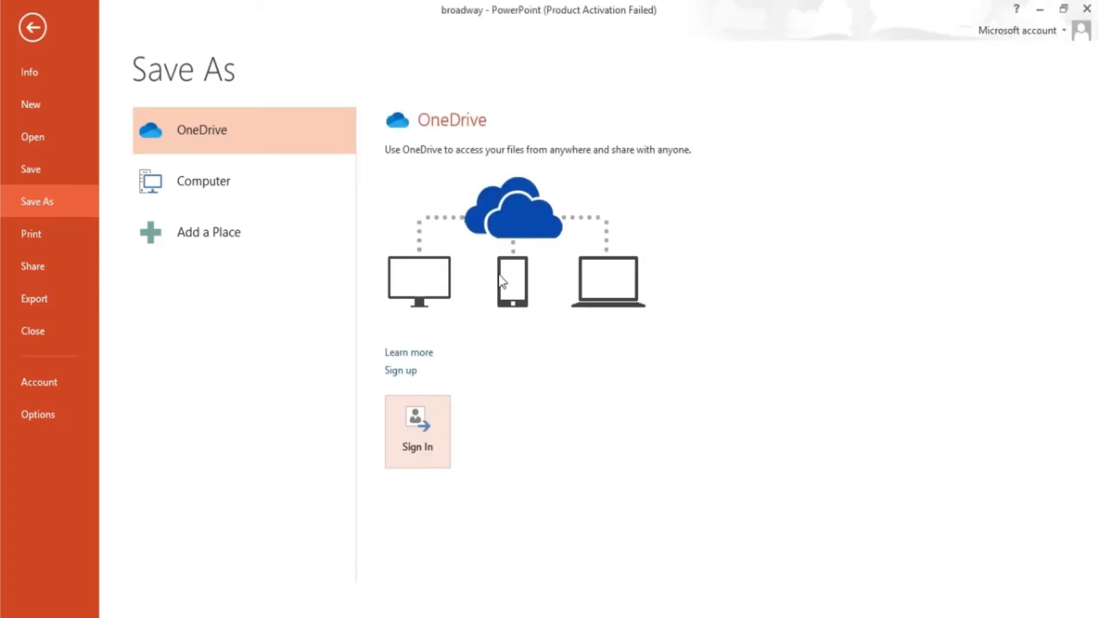
Save the presentation as broadway to OneDrive - Personal
{"action": "left_click", "coordinate": [417, 431]}
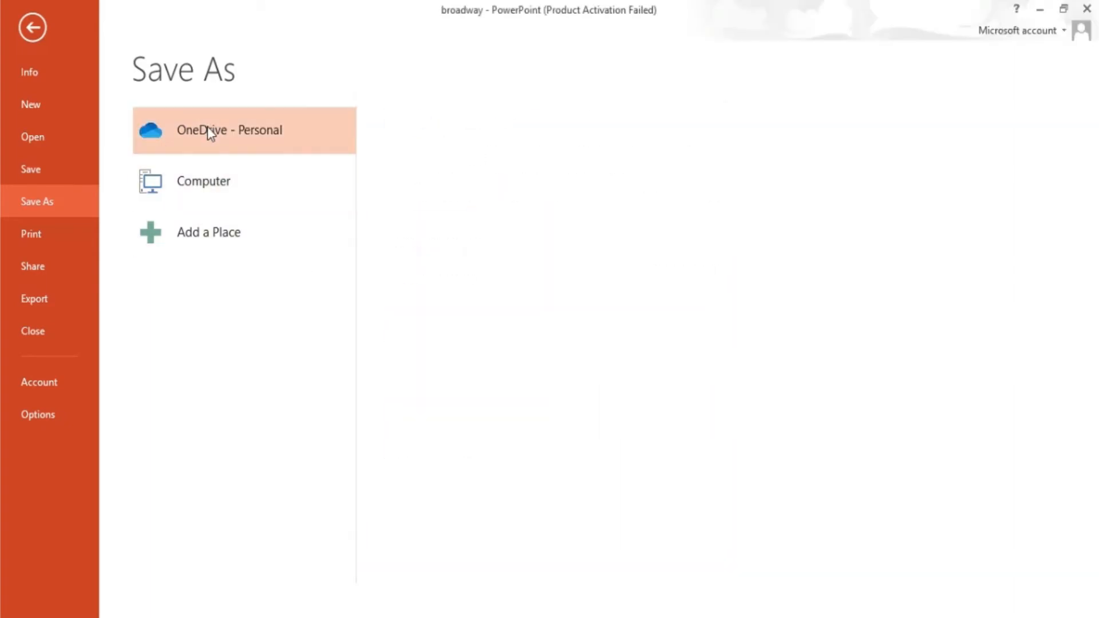
{"action": "left_click", "coordinate": [229, 129]}
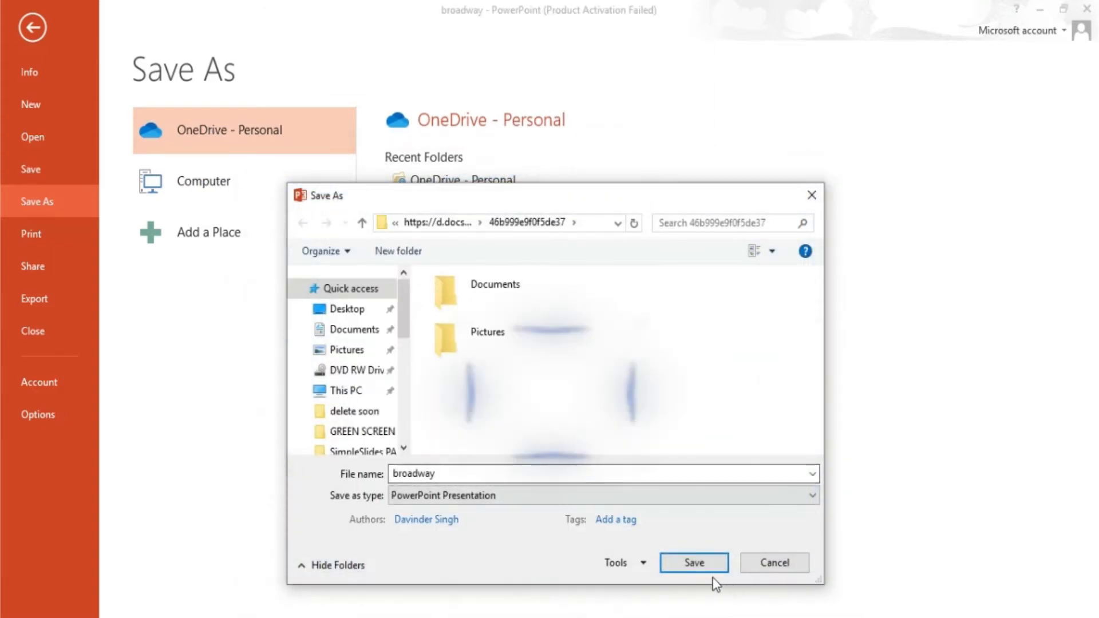
{"action": "left_click", "coordinate": [693, 562]}
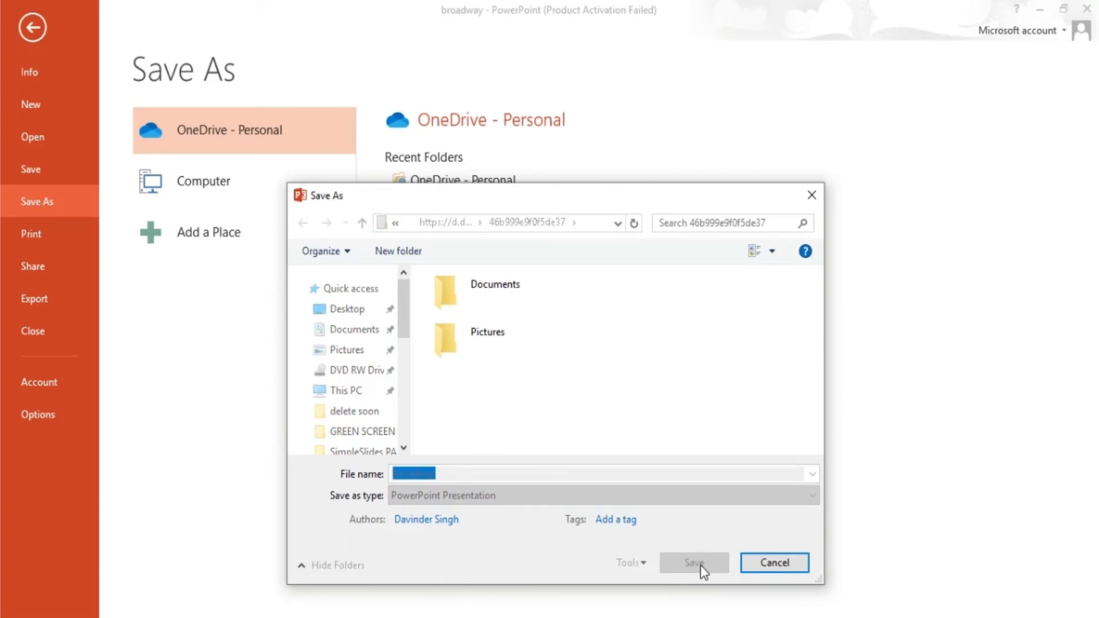
{"action": "left_click", "coordinate": [693, 562]}
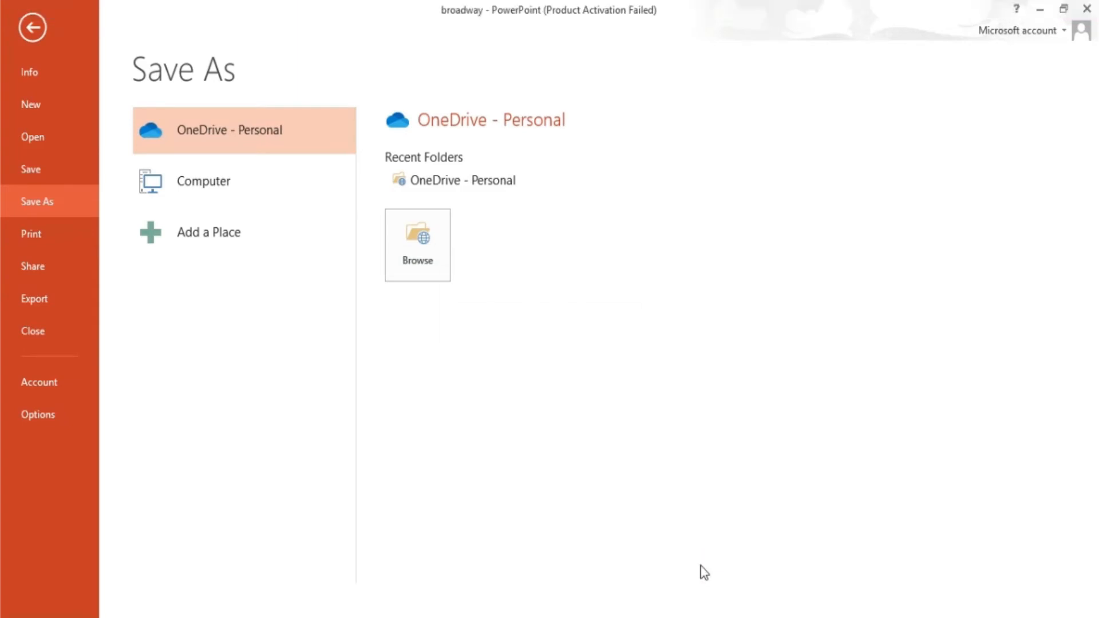
{"action": "left_click", "coordinate": [32, 27]}
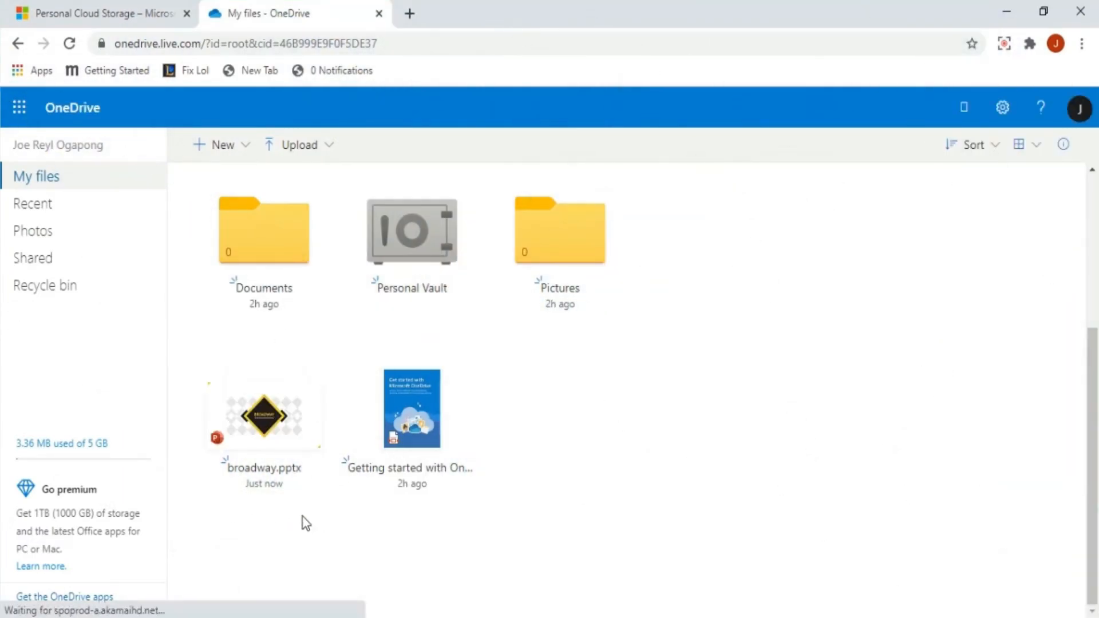
Refresh OneDrive My files to show the newly saved broadway.pptx
{"action": "left_click", "coordinate": [547, 107]}
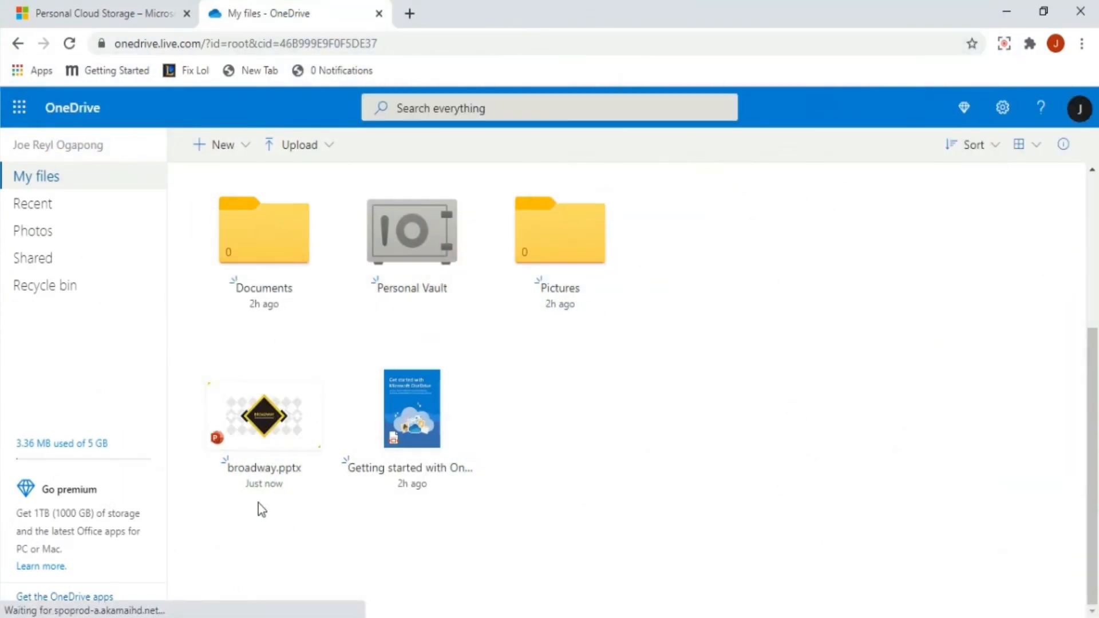
{"action": "double_click", "coordinate": [263, 415]}
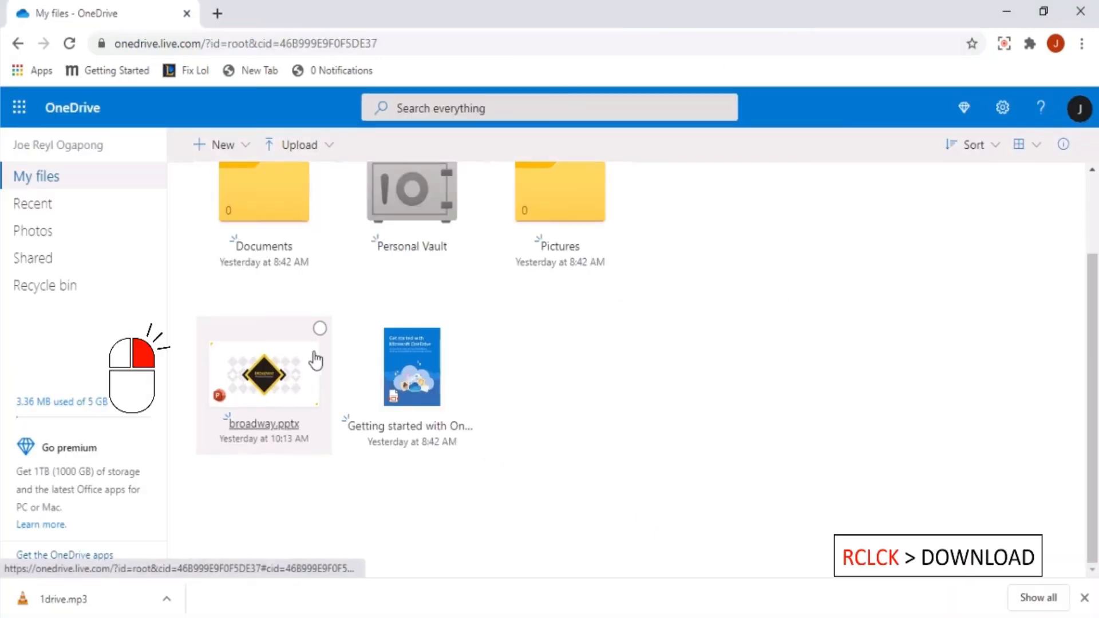
Download broadway.pptx through its right-click menu
{"action": "right_click", "coordinate": [262, 374]}
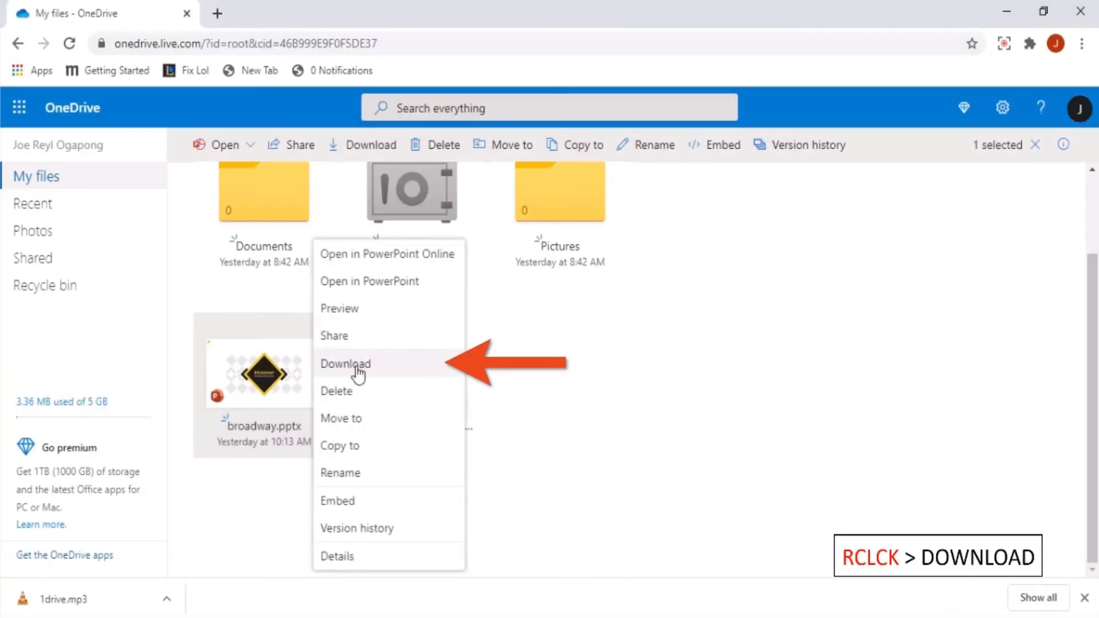
{"action": "left_click", "coordinate": [345, 363]}
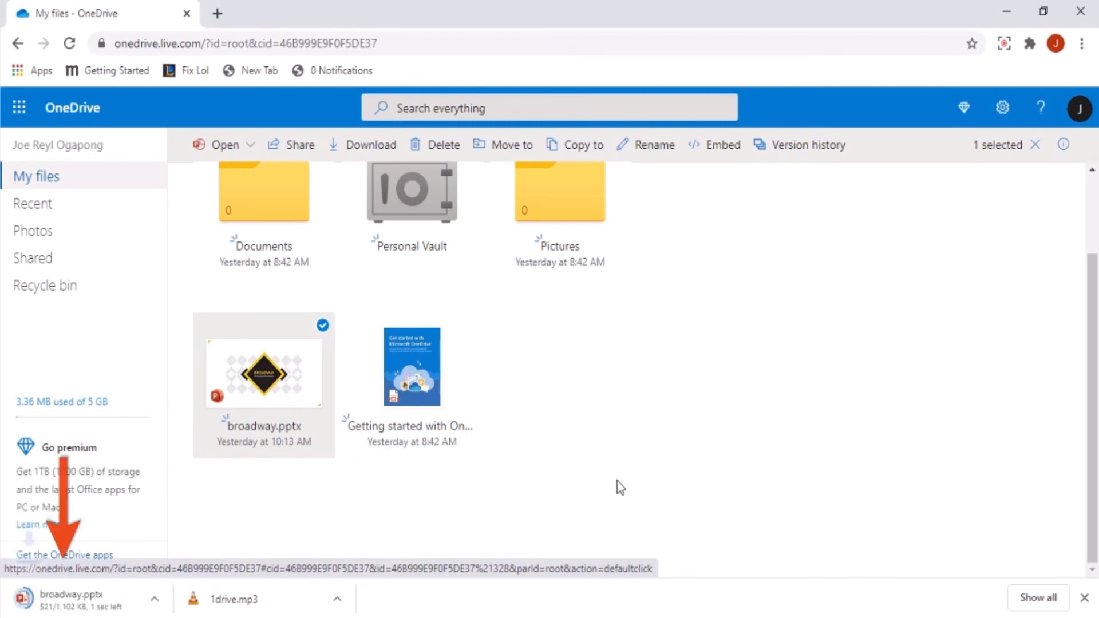